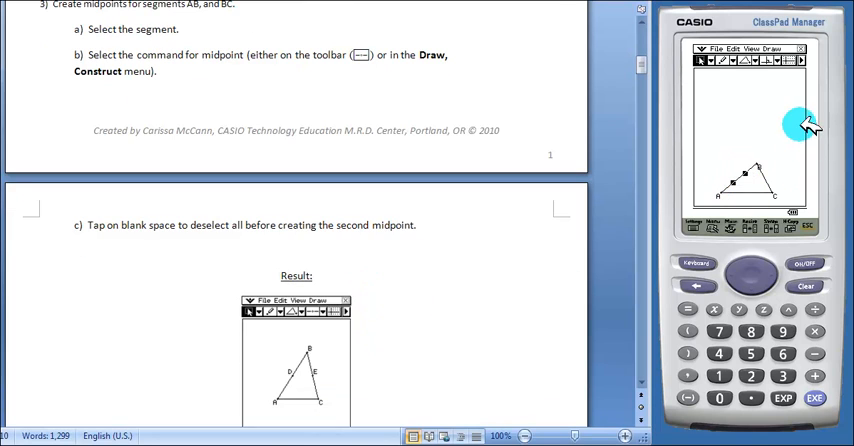
Construct the midpoint of the selected triangle side via Draw > Construct > Midpoint.
{"action": "left_click", "coordinate": [764, 60]}
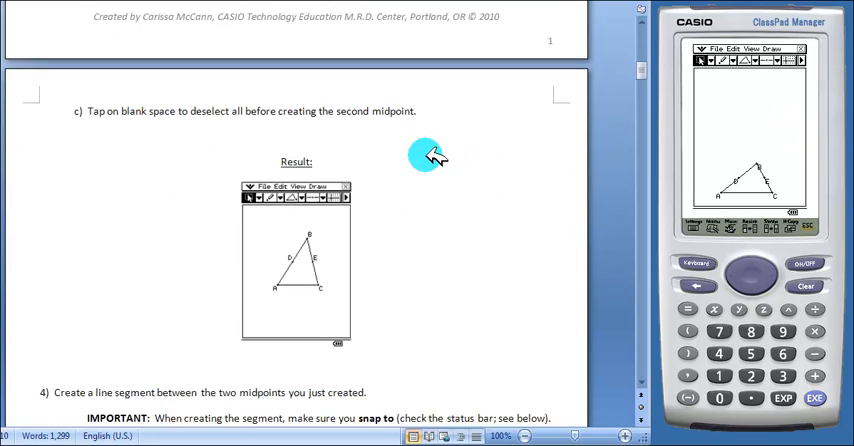
Scroll the guide down to the instructions for joining the midpoints D and E with a segment.
{"action": "scroll", "scroll_direction": "down", "scroll_amount": 3}
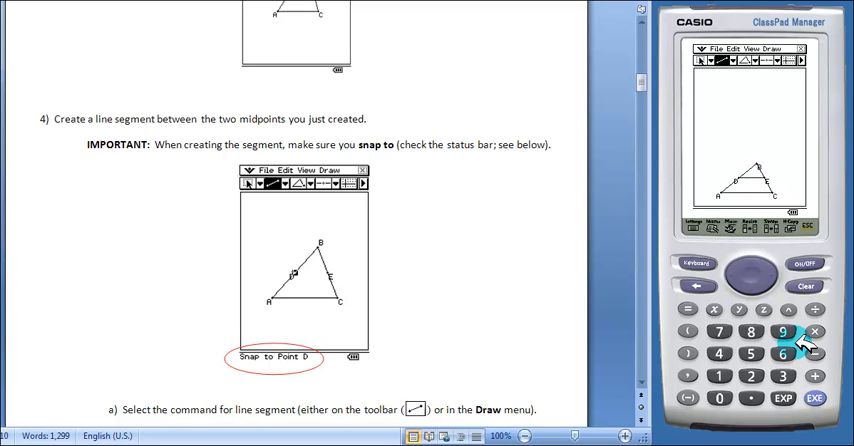
{"action": "scroll", "scroll_direction": "down", "scroll_amount": 3}
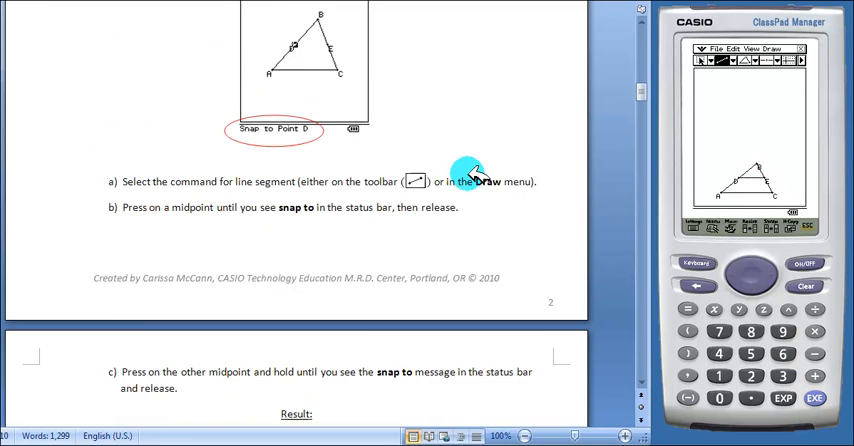
{"action": "scroll", "scroll_direction": "down", "scroll_amount": 3}
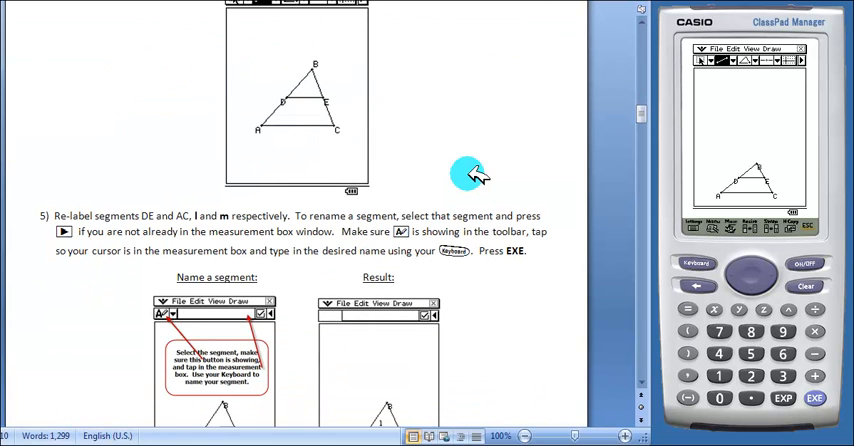
Enter the new name for the selected segment in the measurement box and confirm it with EXE.
{"action": "scroll", "scroll_direction": "down", "scroll_amount": 3}
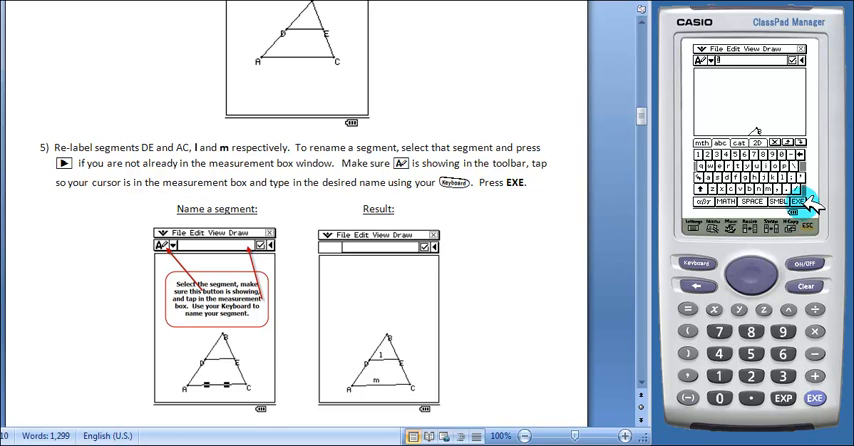
{"action": "left_click", "coordinate": [796, 200]}
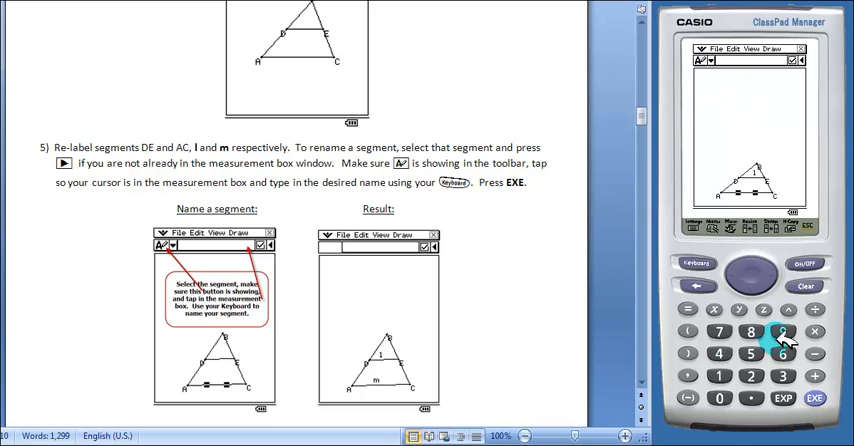
{"action": "left_click", "coordinate": [696, 264]}
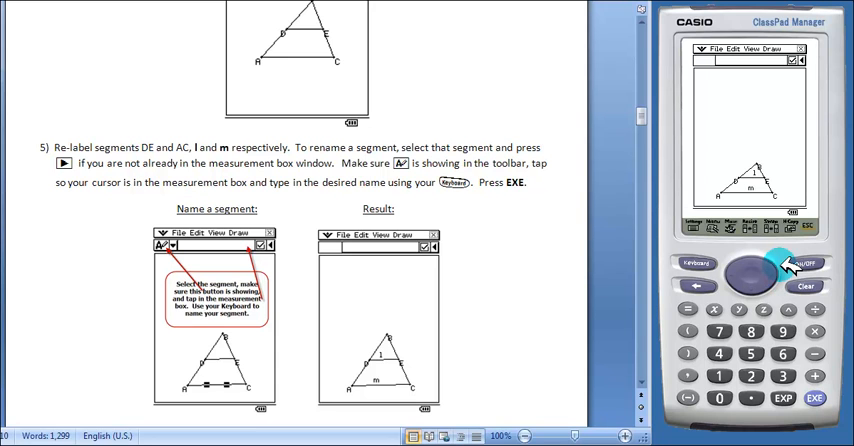
{"action": "mouse_move", "coordinate": [500, 240]}
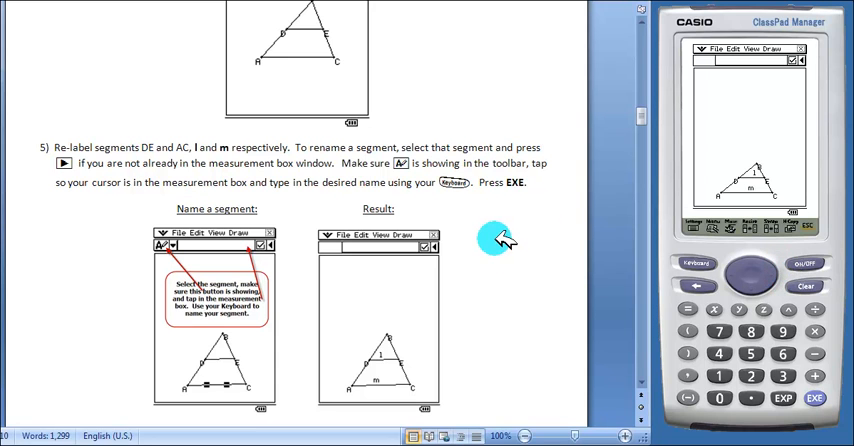
Scroll the worksheet past the Slope Investigation and its table to the Length Investigation instructions.
{"action": "scroll", "scroll_direction": "down", "scroll_amount": 3}
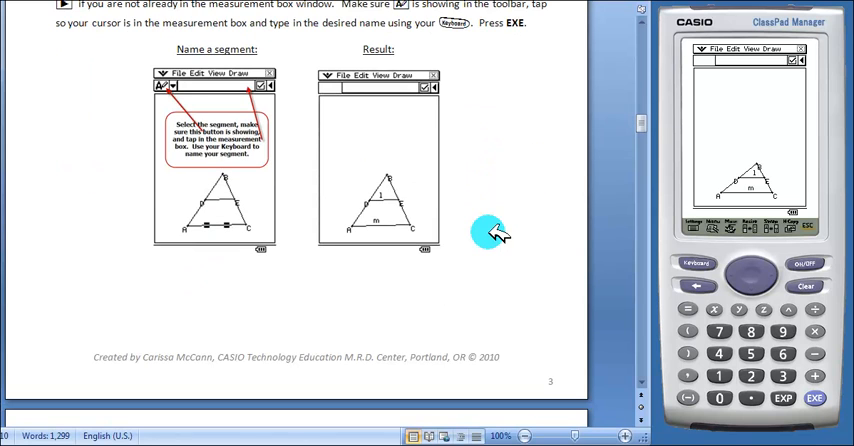
{"action": "scroll", "scroll_direction": "down", "scroll_amount": 3}
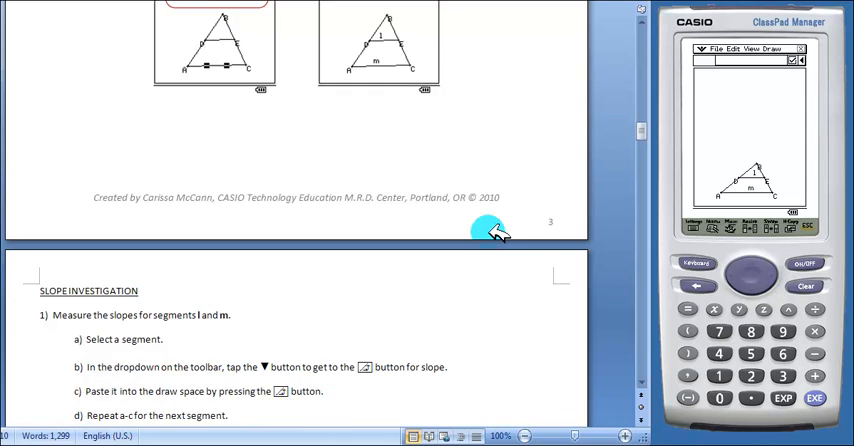
{"action": "scroll", "scroll_direction": "down", "scroll_amount": 3}
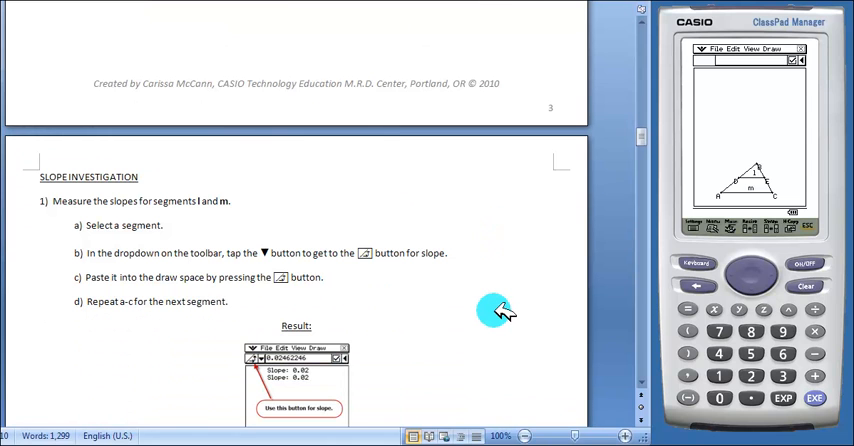
{"action": "scroll", "scroll_direction": "down", "scroll_amount": 3}
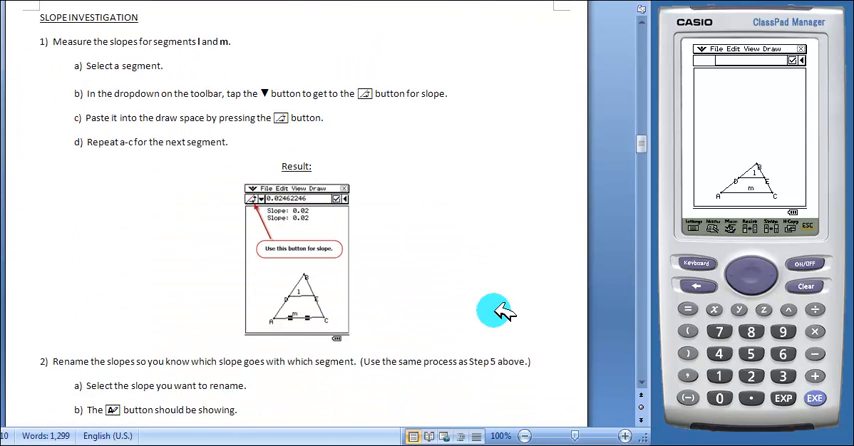
{"action": "scroll", "scroll_direction": "down", "scroll_amount": 3}
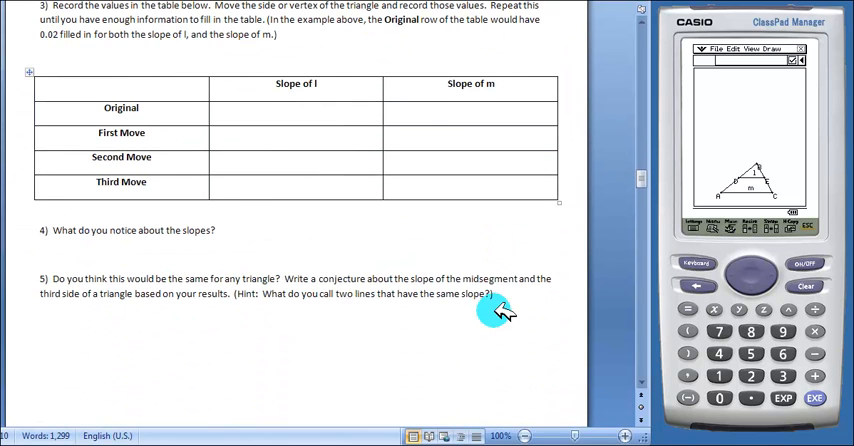
{"action": "scroll", "scroll_direction": "down", "scroll_amount": 3}
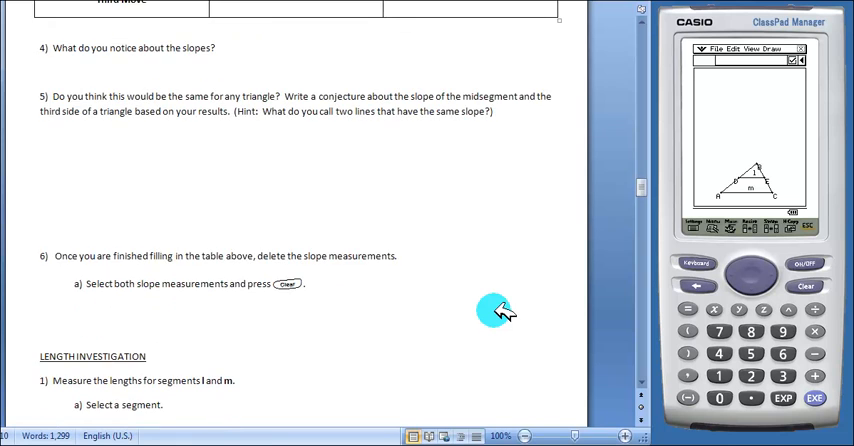
{"action": "scroll", "scroll_direction": "down", "scroll_amount": 3}
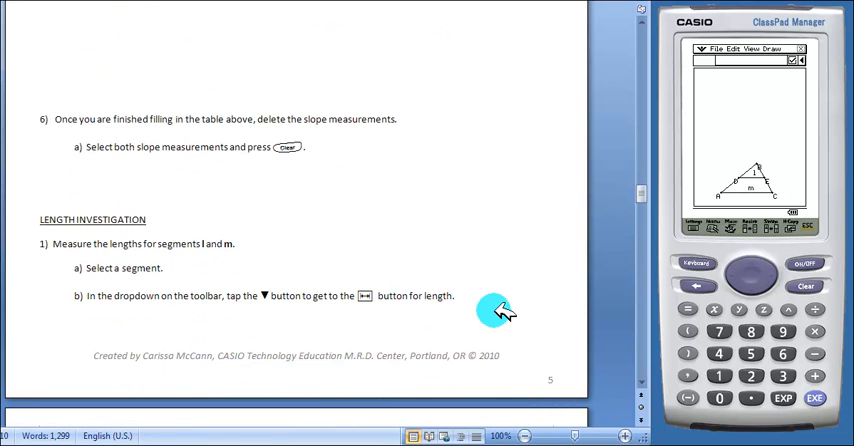
Scroll past the length table to the Midpoint Theorem fill-in and start of Further Investigation.
{"action": "scroll", "scroll_direction": "down", "scroll_amount": 3}
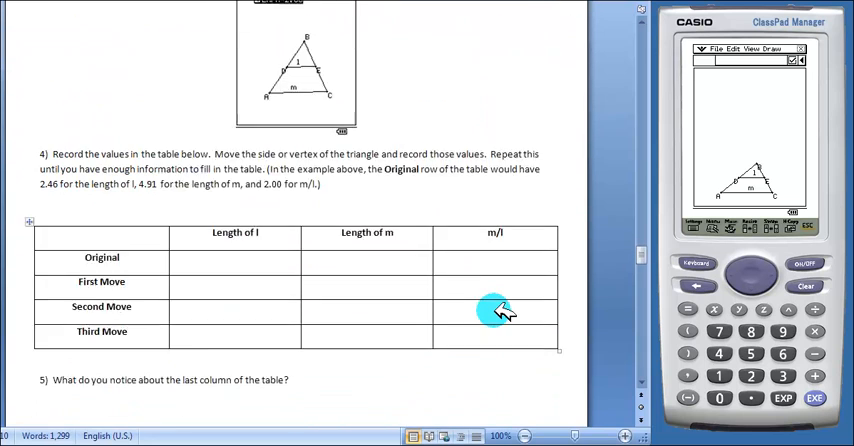
{"action": "scroll", "scroll_direction": "down", "scroll_amount": 3}
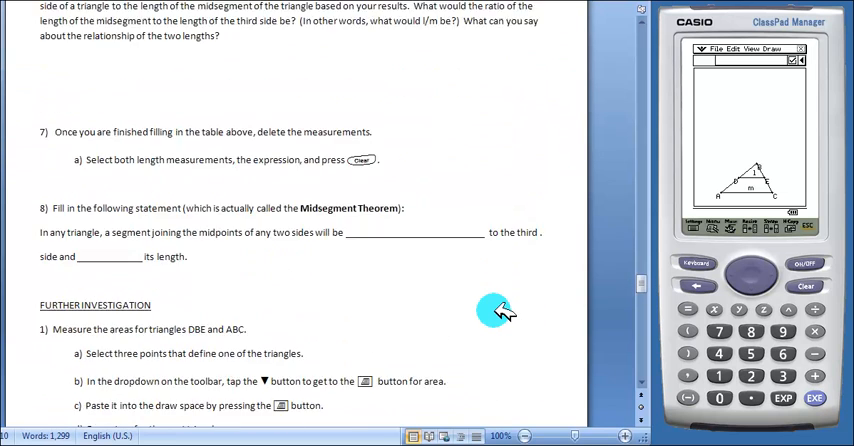
Scroll through the area-measurement investigation to the final area-ratio conjecture question.
{"action": "scroll", "scroll_direction": "down", "scroll_amount": 3}
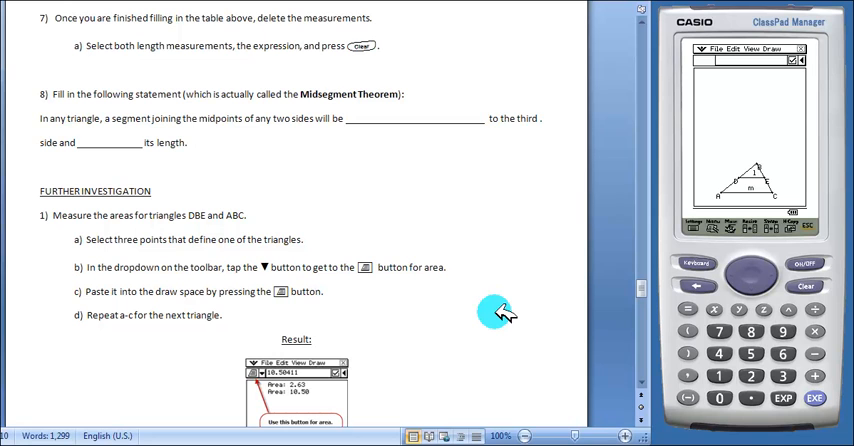
{"action": "scroll", "scroll_direction": "down", "scroll_amount": 3}
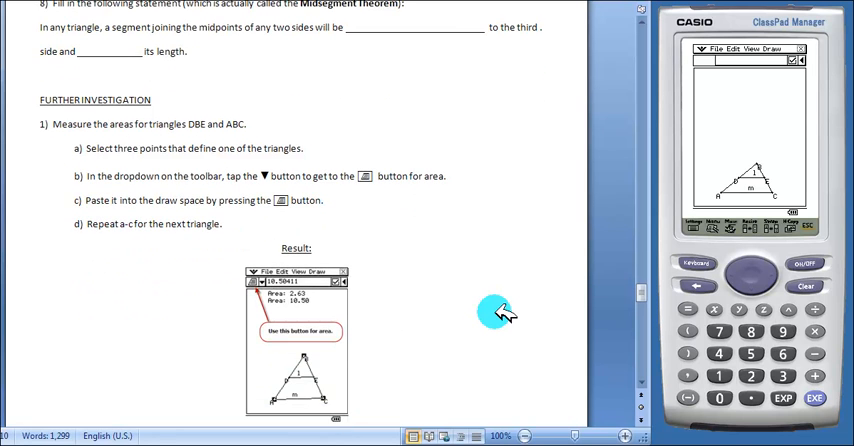
{"action": "scroll", "scroll_direction": "down", "scroll_amount": 3}
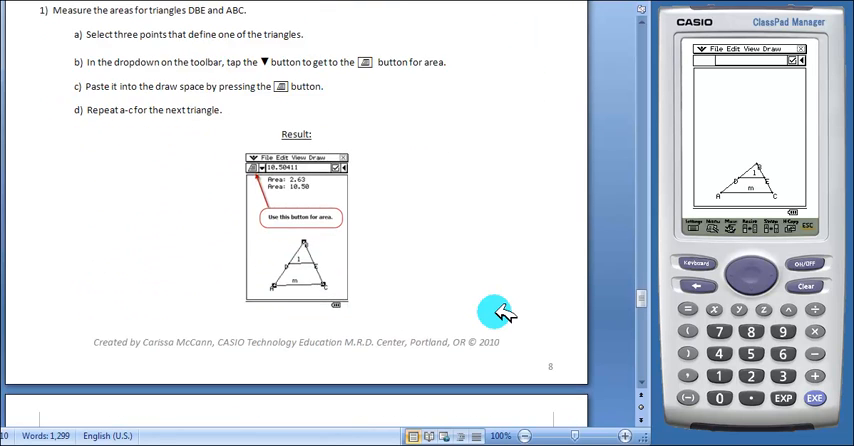
{"action": "scroll", "scroll_direction": "down", "scroll_amount": 3}
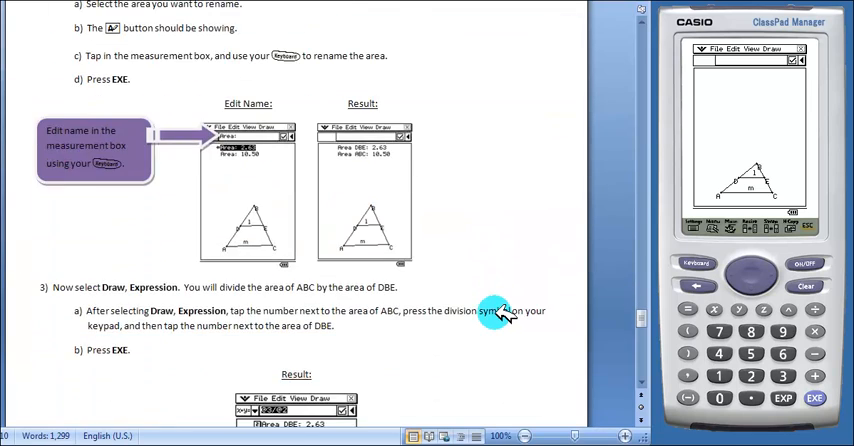
{"action": "scroll", "scroll_direction": "down", "scroll_amount": 3}
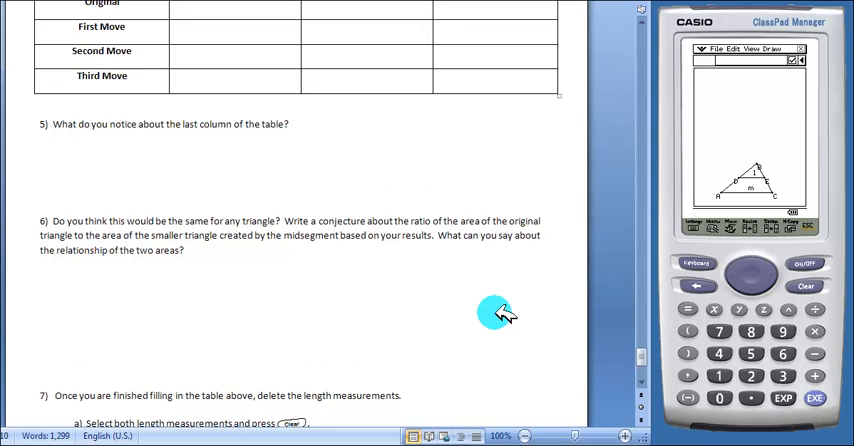
{"action": "scroll", "scroll_direction": "down", "scroll_amount": 3}
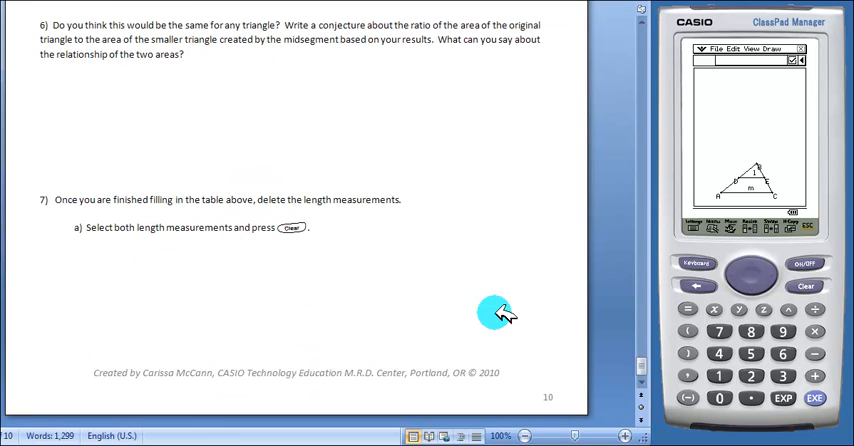